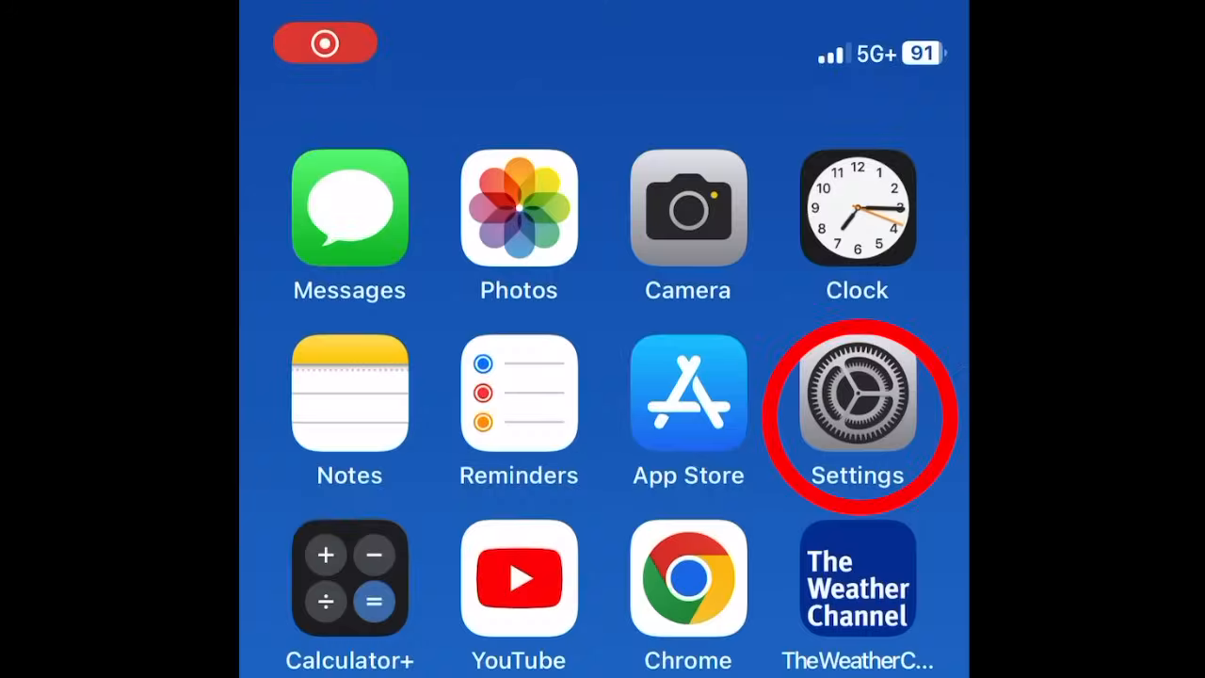
# Launch Settings from the home screen and go into Control Center
pyautogui.click(857, 395)
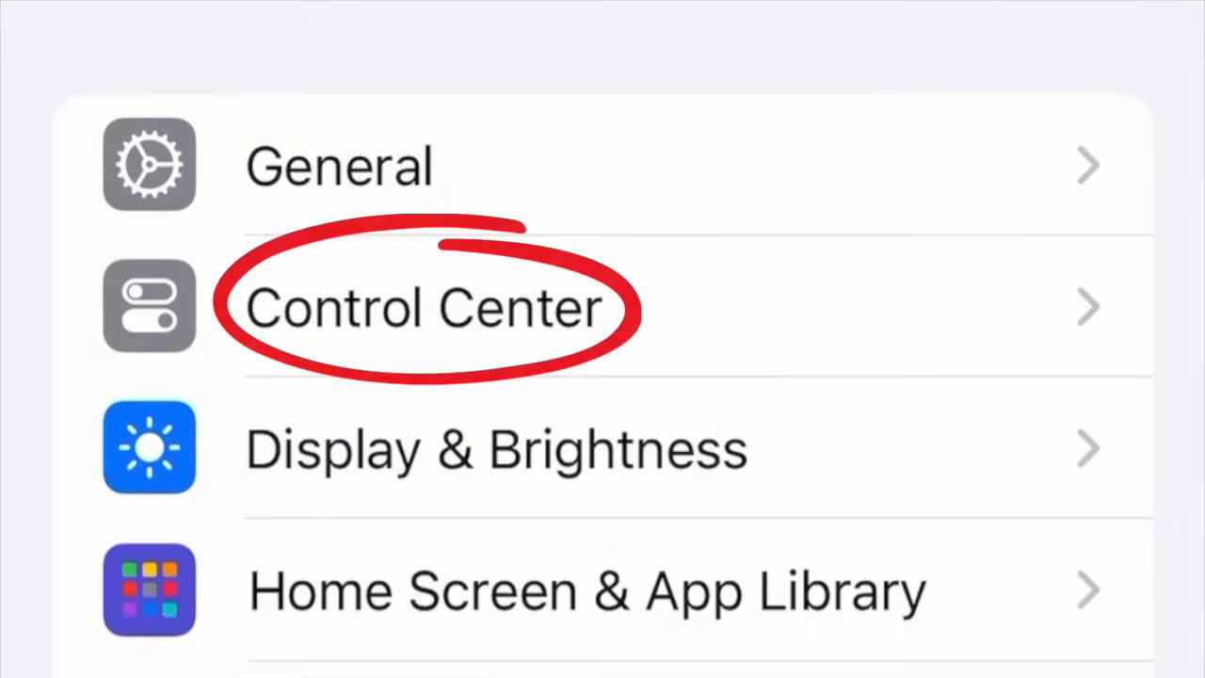
pyautogui.click(423, 308)
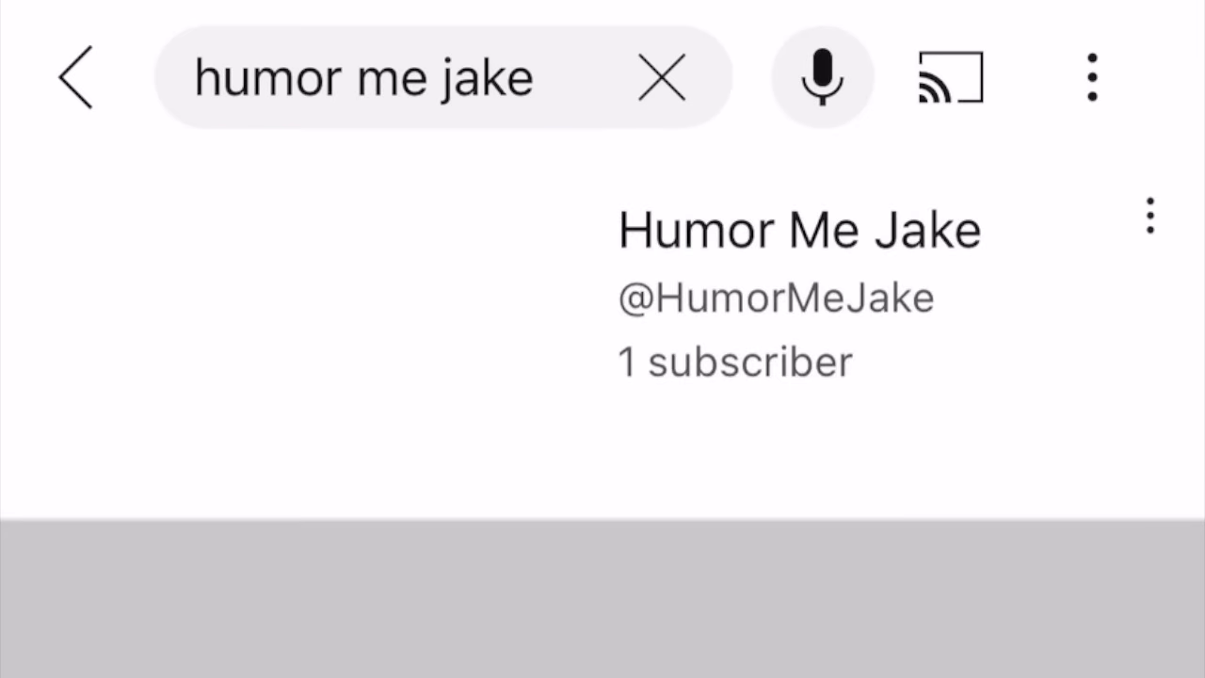
# Pick the Humor Me Jake channel from the 'humor me jake' search results
pyautogui.click(800, 230)
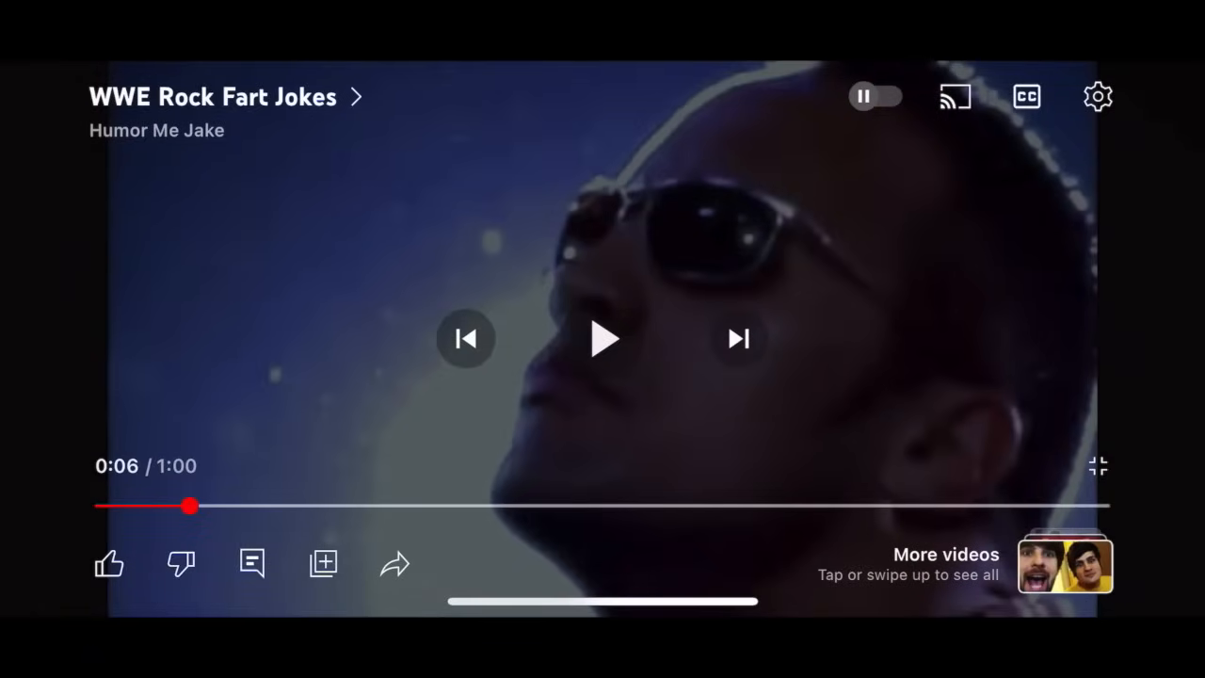
# Resume the full-screen WWE Rock Fart Jokes video playing
pyautogui.click(1098, 466)
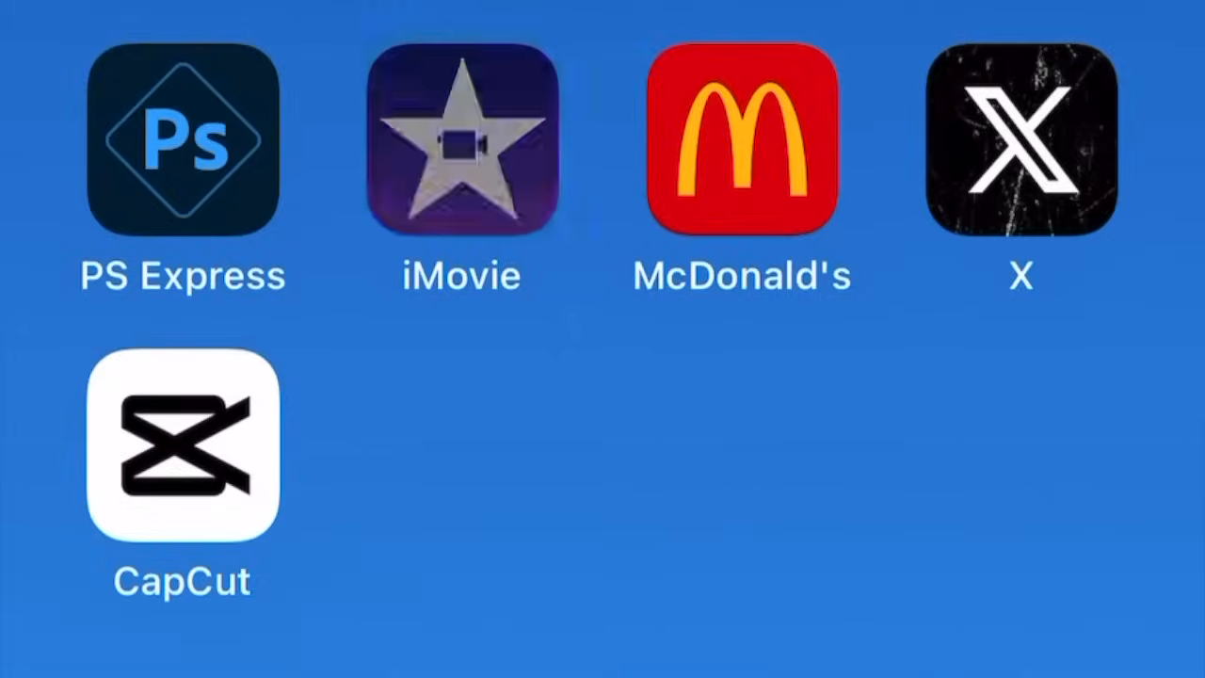
# Launch iMovie and create a Movie project from the selected screen recording
pyautogui.click(462, 141)
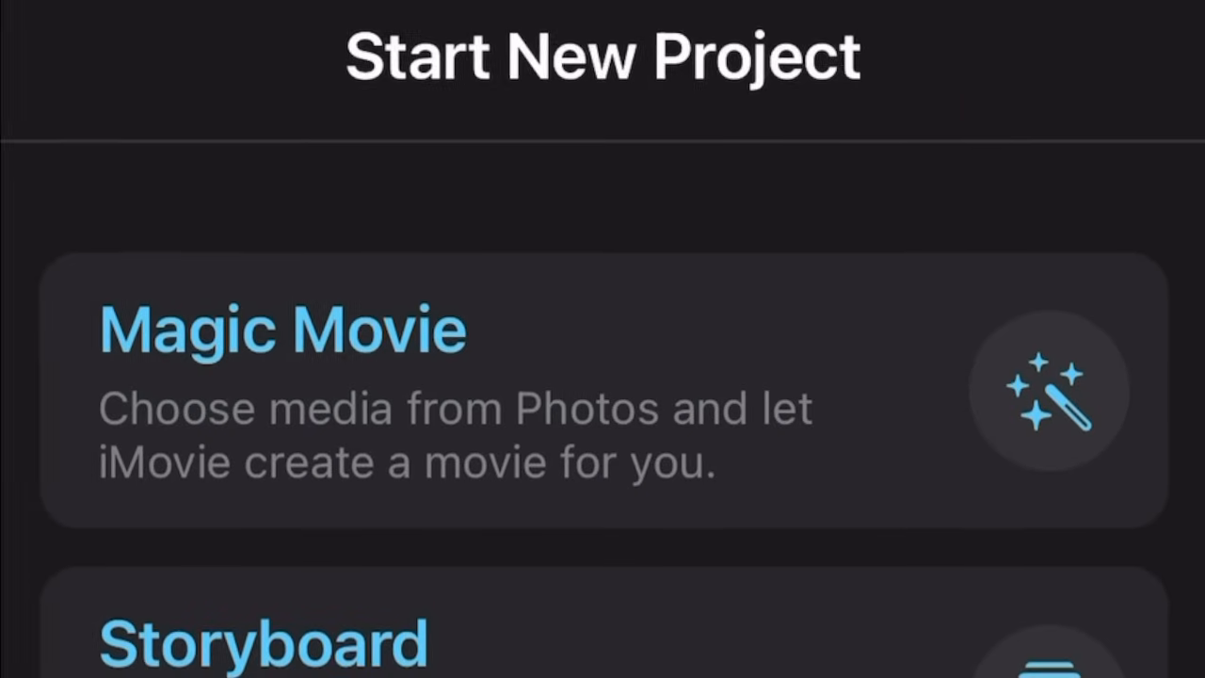
pyautogui.scroll(-3)
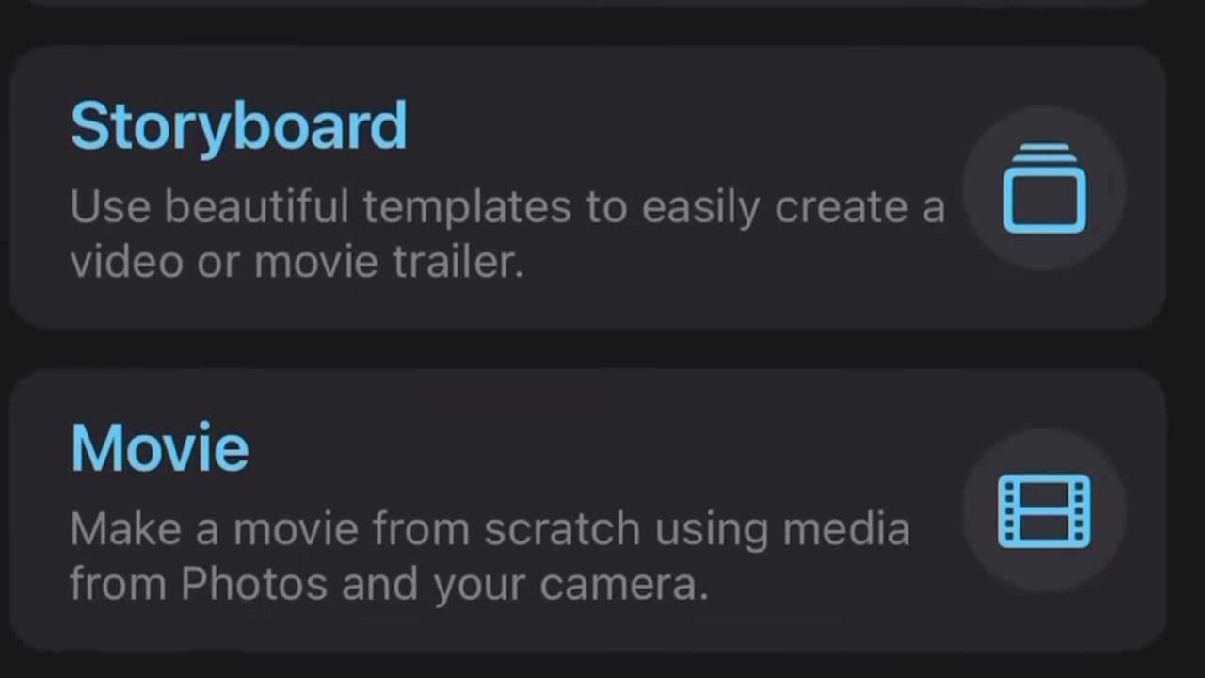
pyautogui.click(160, 447)
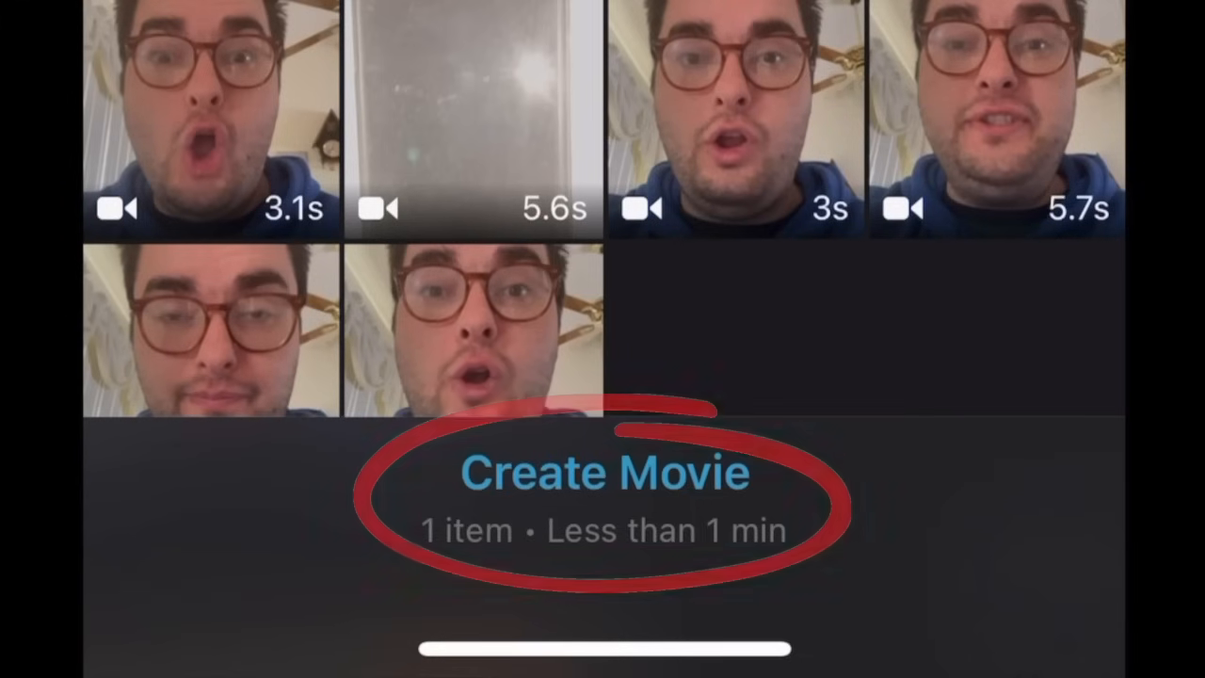
pyautogui.click(603, 471)
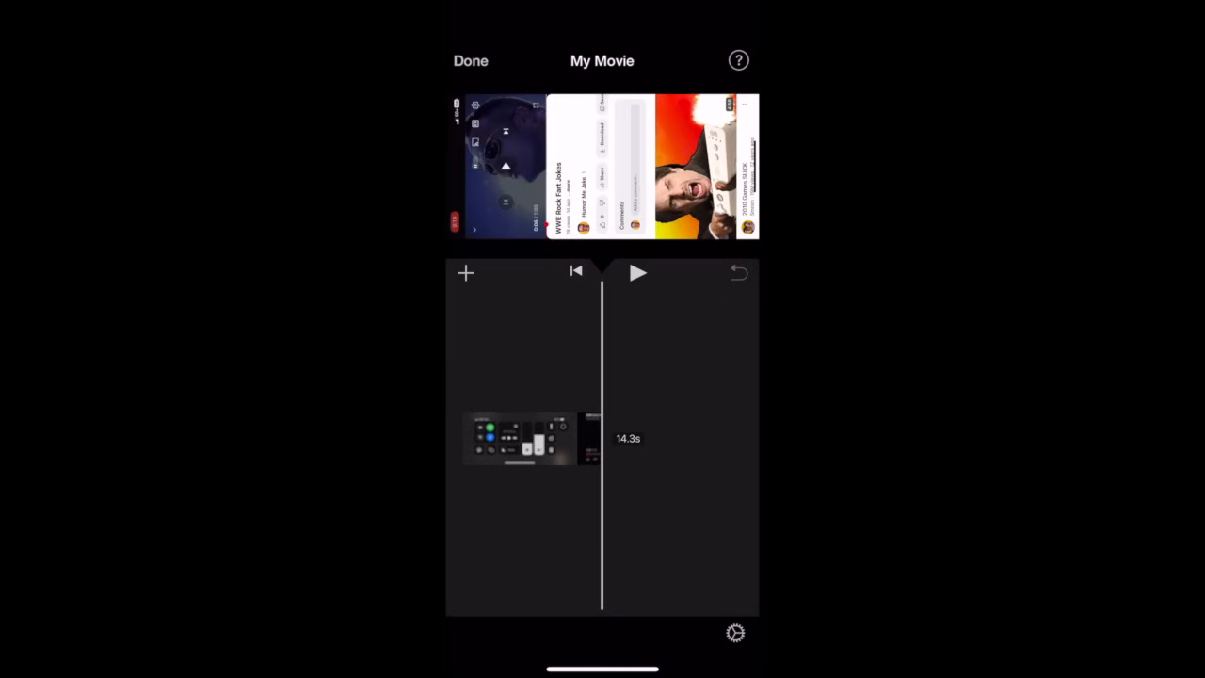
# Trim the timeline clip to 2.4 seconds and finish editing with Done
pyautogui.click(520, 438)
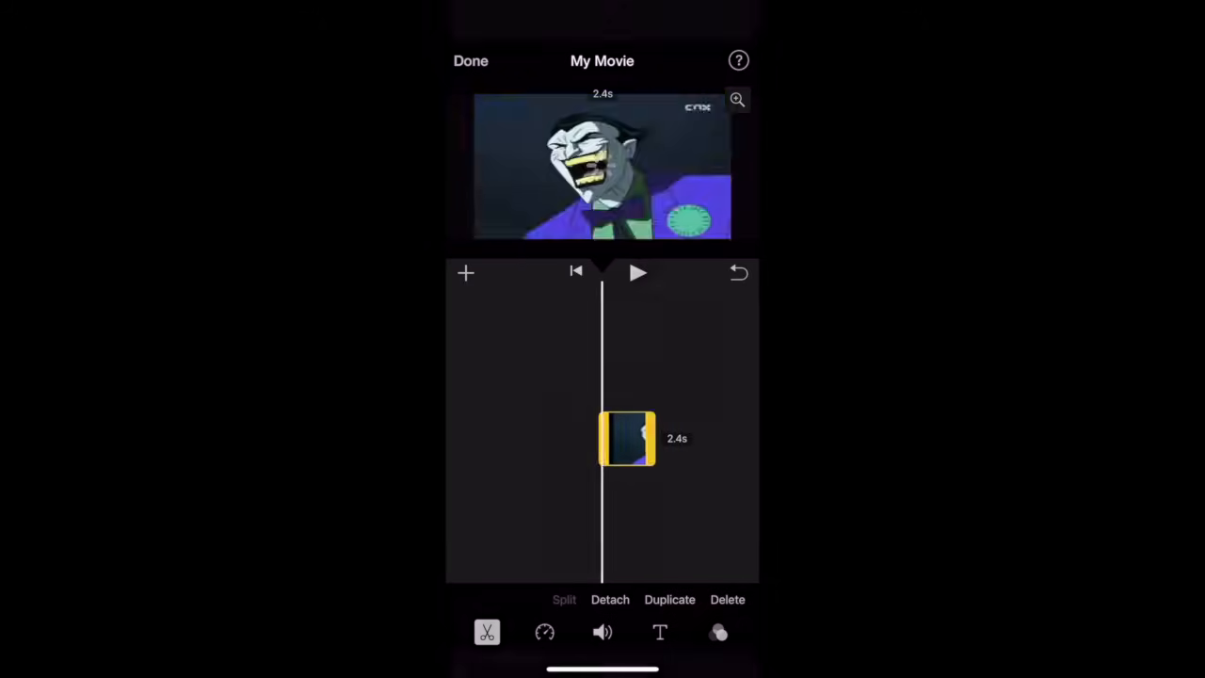
pyautogui.click(470, 60)
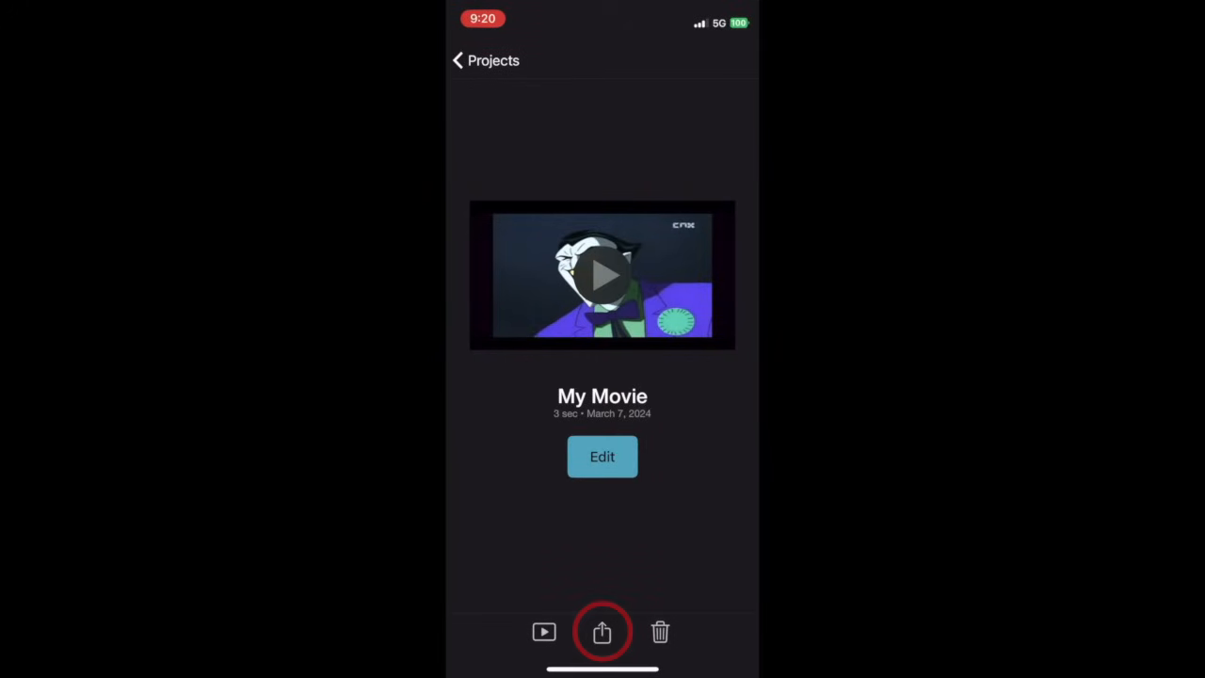
# Choose Share Video from My Movie's Export and Share options
pyautogui.click(602, 631)
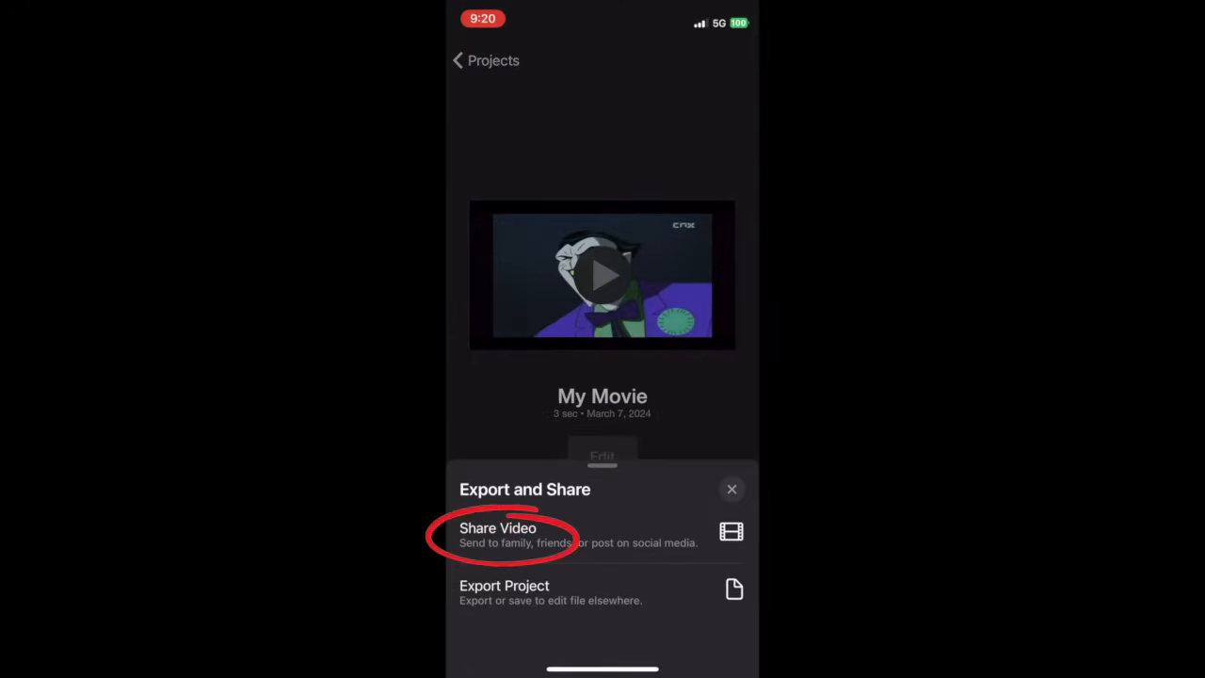
pyautogui.click(497, 528)
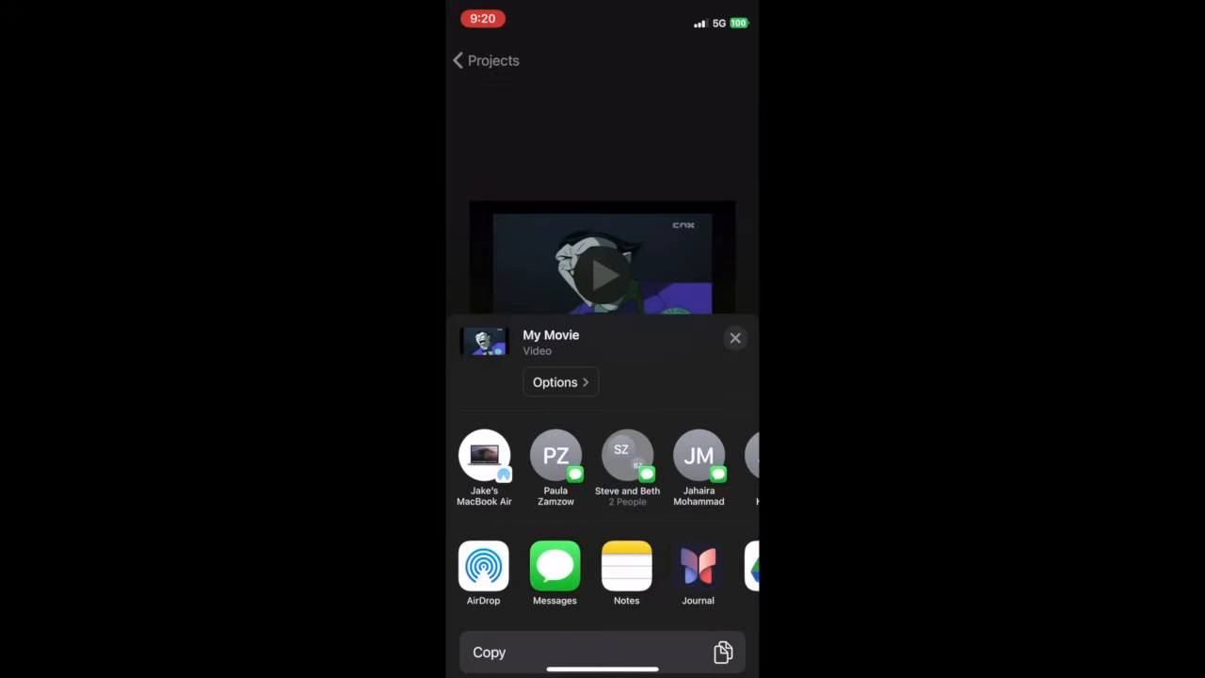